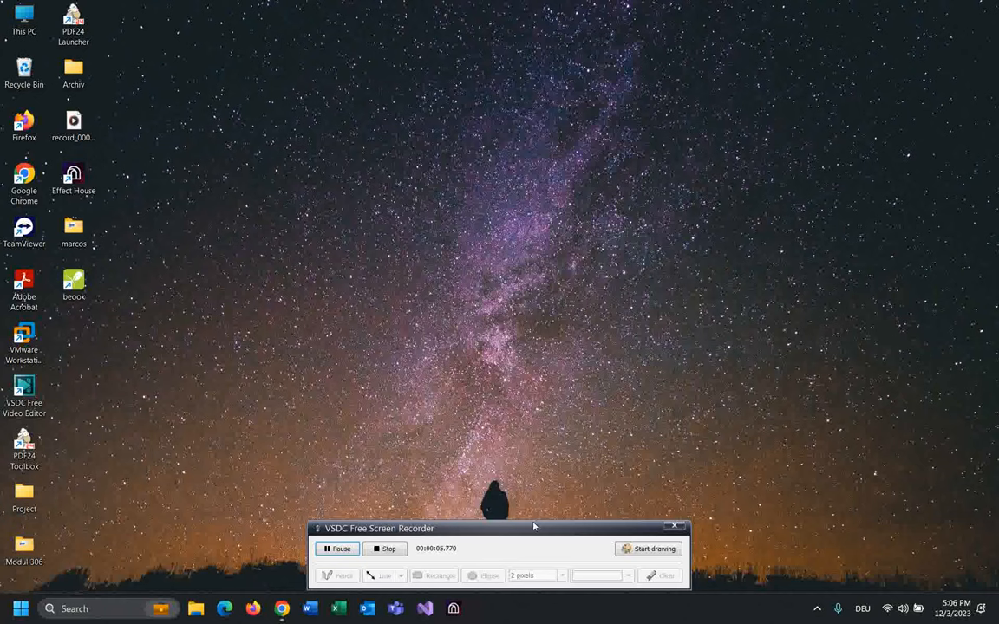
pyautogui.moveTo(347, 232)
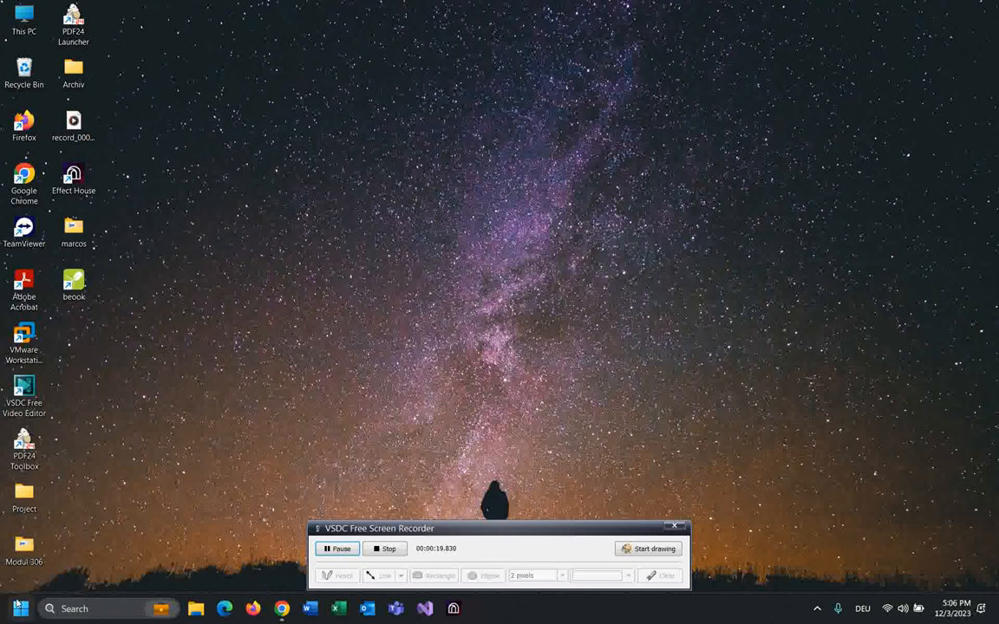
# Launch MySQL Workbench 8.0 CE from the Start menu search.
pyautogui.click(21, 607)
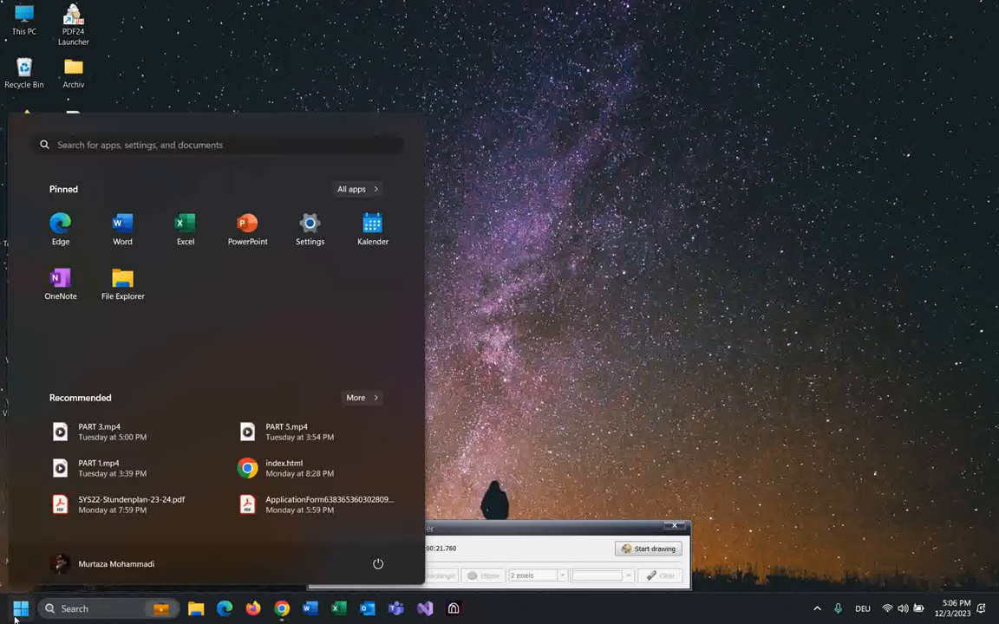
pyautogui.write('mySQL Workbench 8.0 CE')
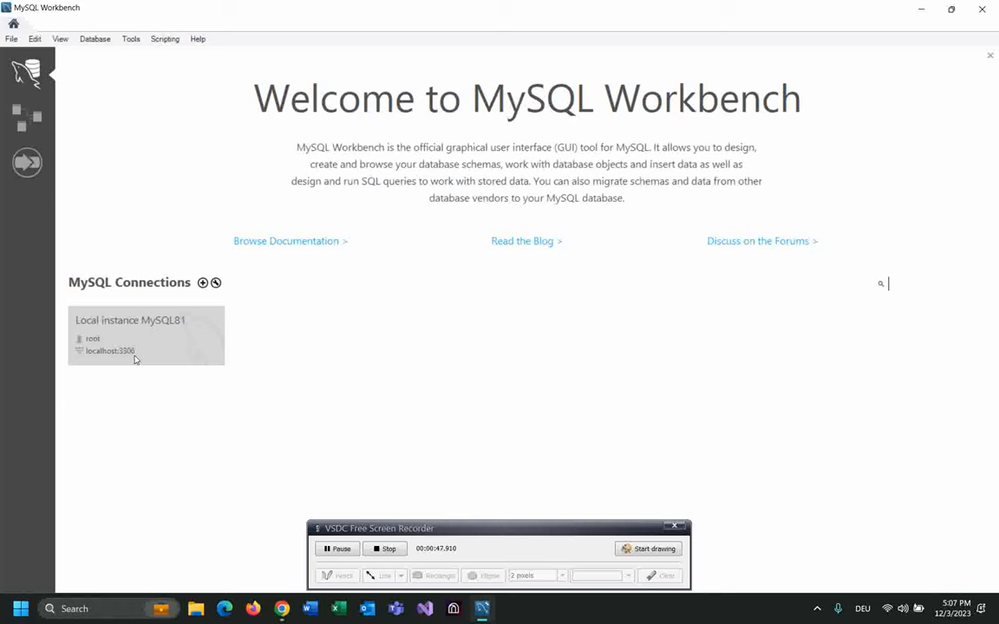
pyautogui.moveTo(142, 343)
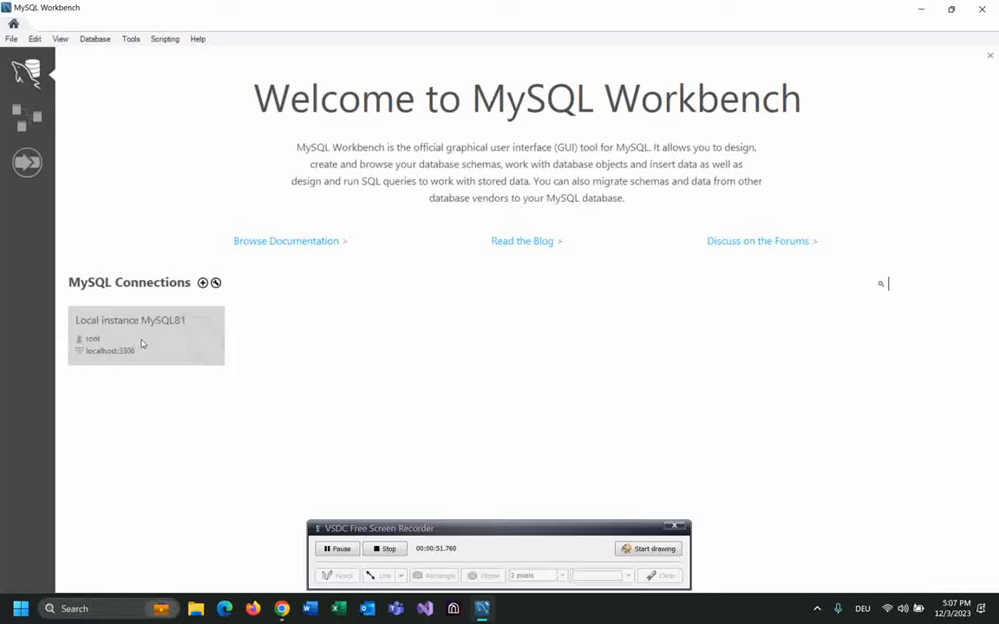
# Connect to the Local instance MySQL81 server with the root password.
pyautogui.doubleClick(145, 336)
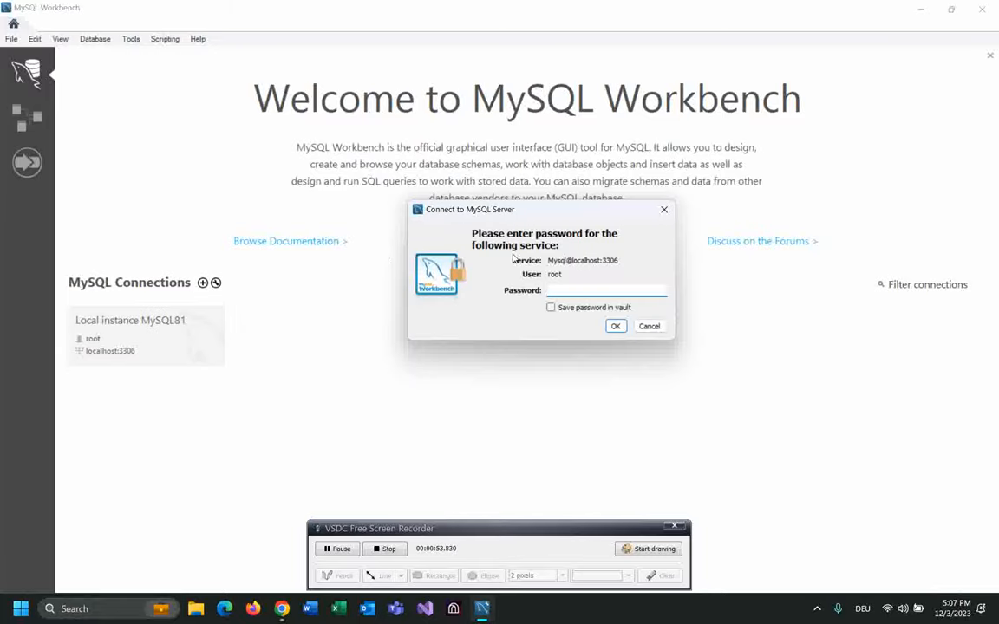
pyautogui.write('password')
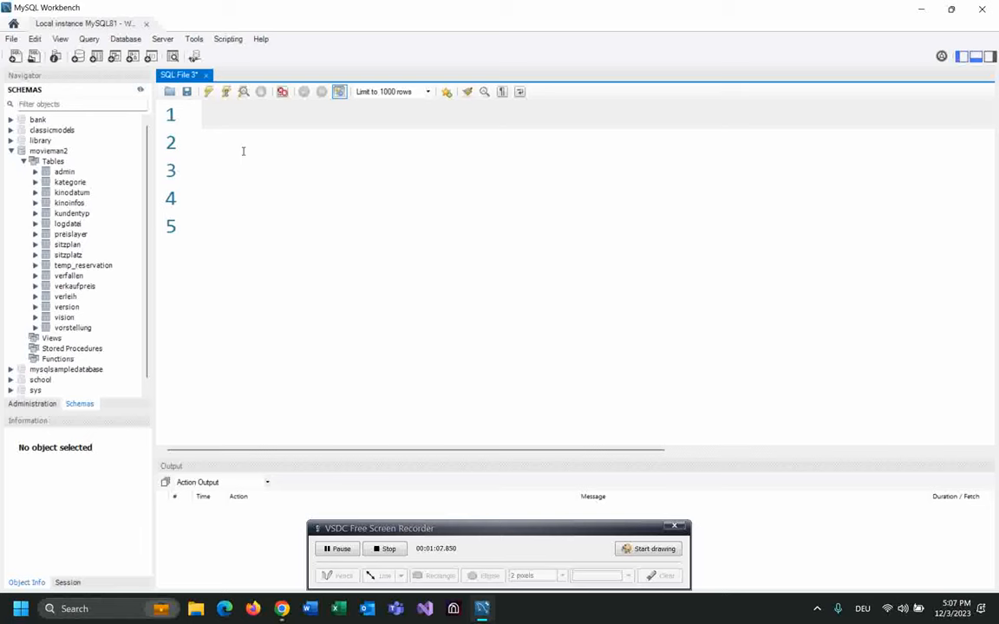
# Run 'use movieman2' to make movieman2 the default schema.
pyautogui.write('use')
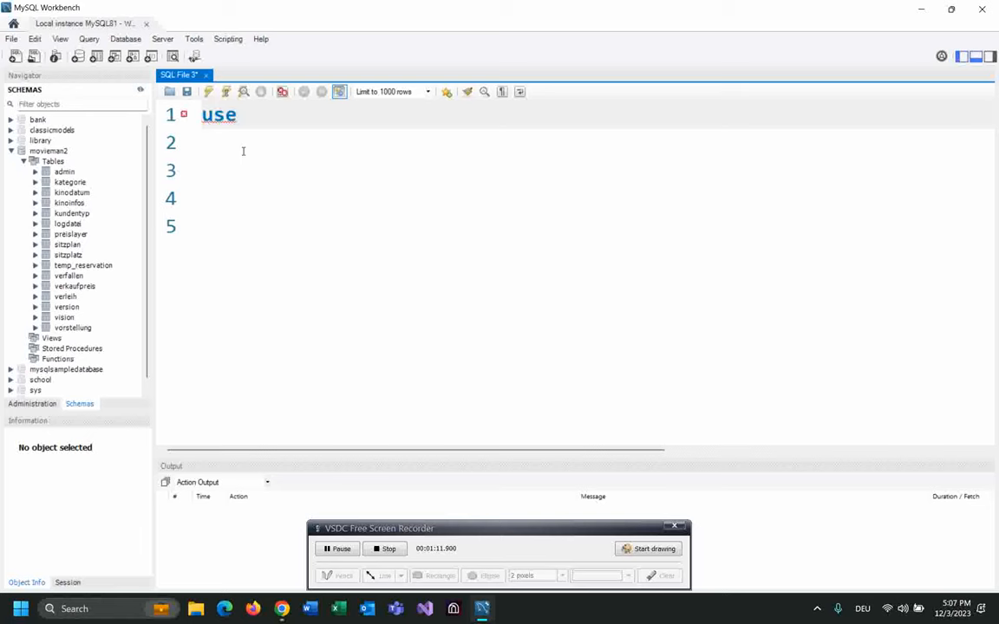
pyautogui.write('moviem')
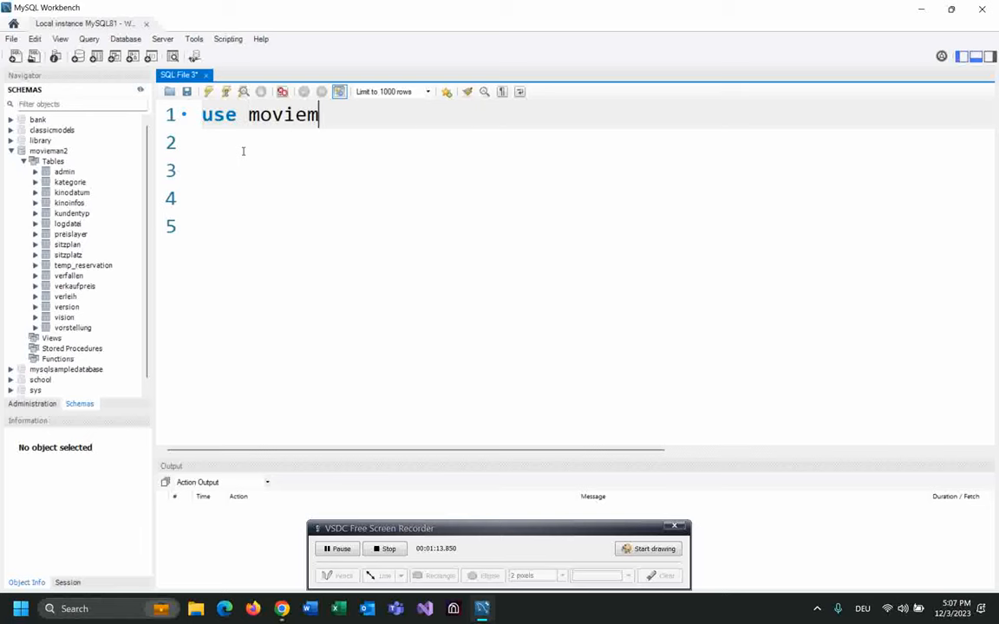
pyautogui.write('an2')
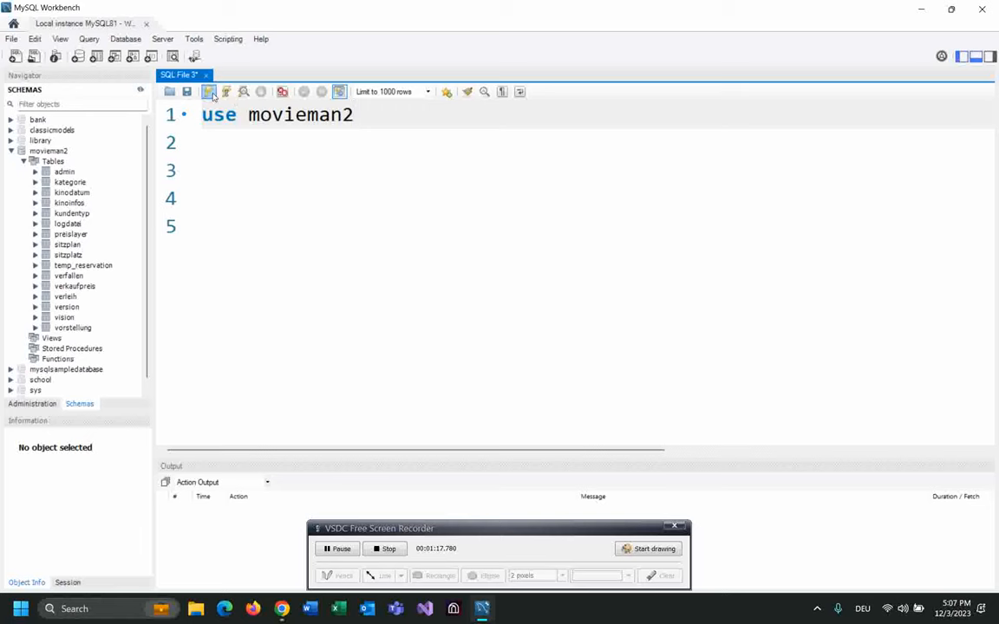
pyautogui.click(208, 92)
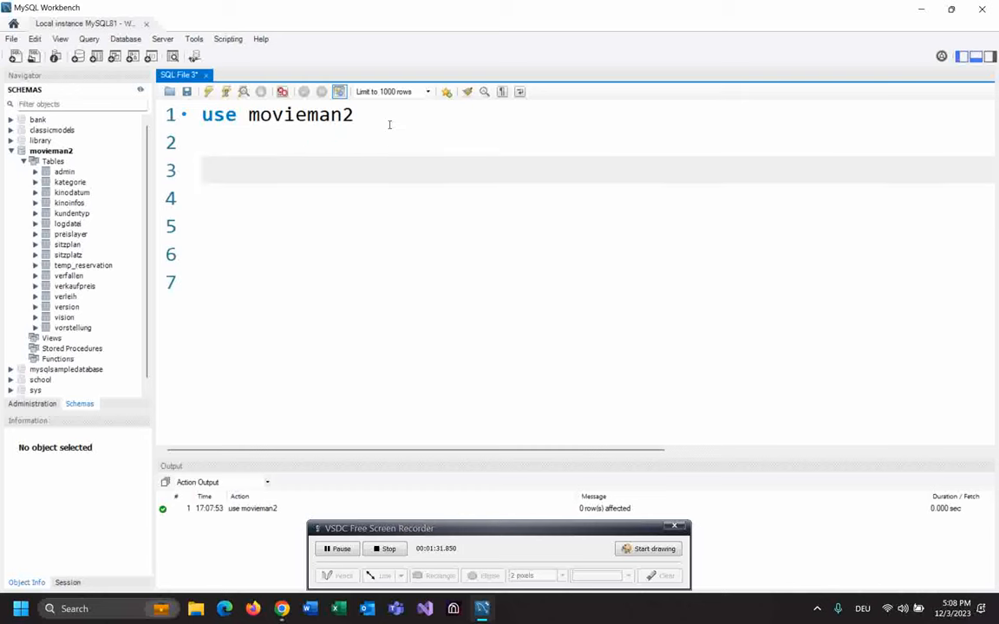
# Run 'select * from sitzplan' to list every seat row in the result grid.
pyautogui.write('se')
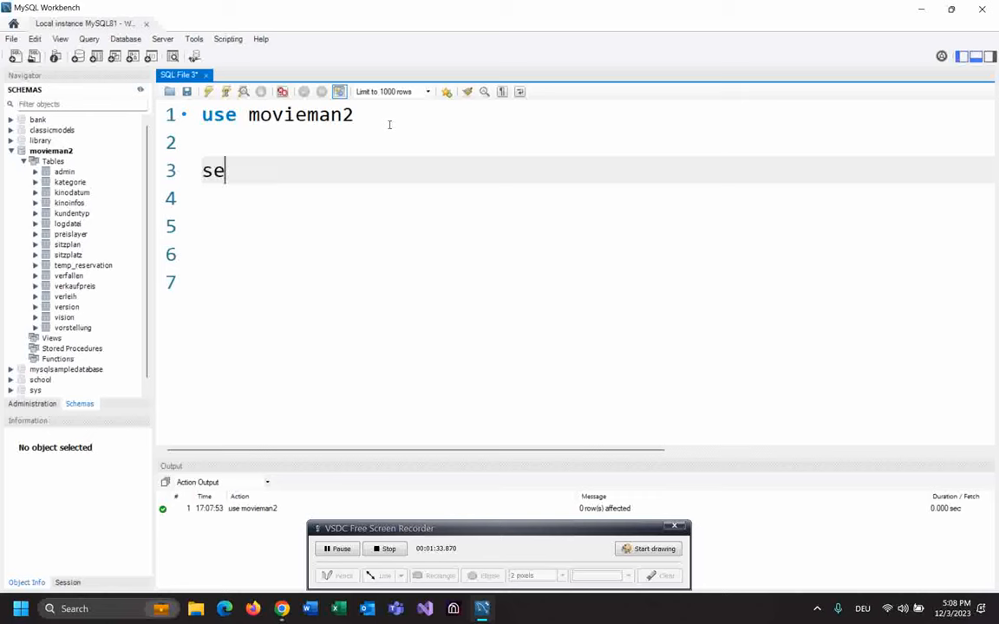
pyautogui.write('lect *')
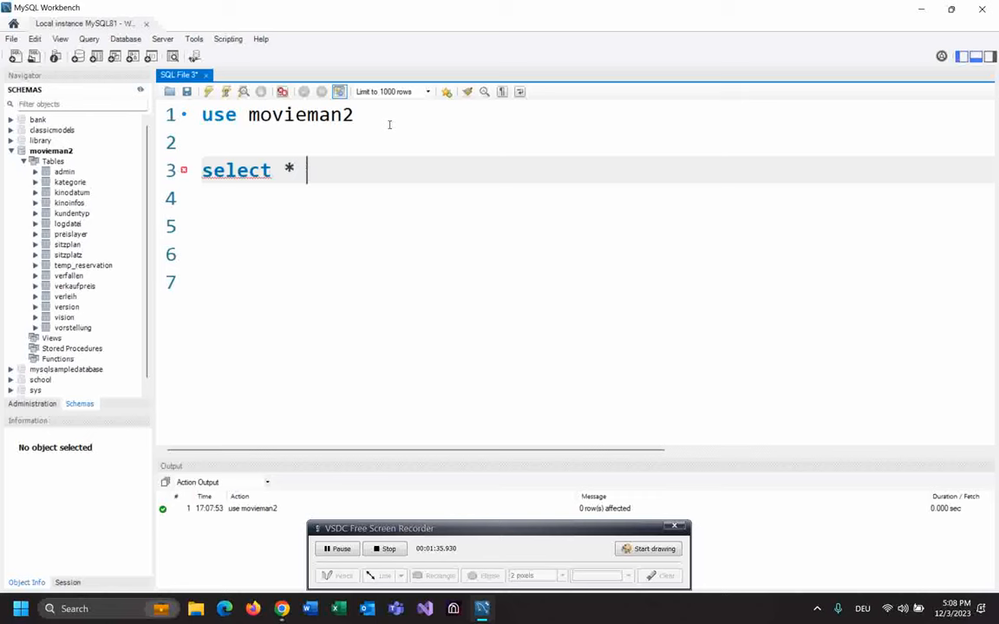
pyautogui.write('from')
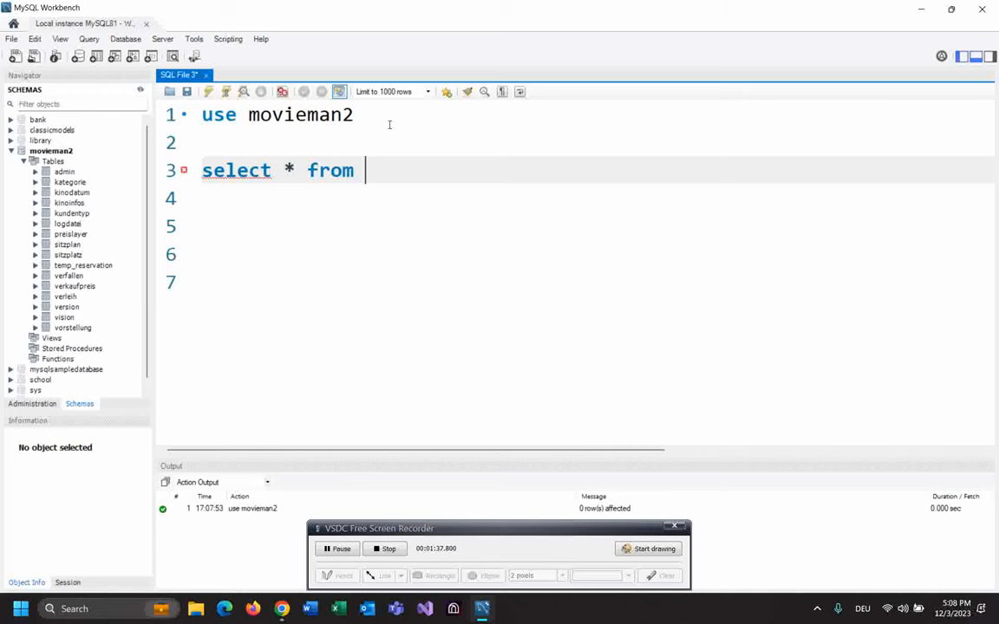
pyautogui.write('s')
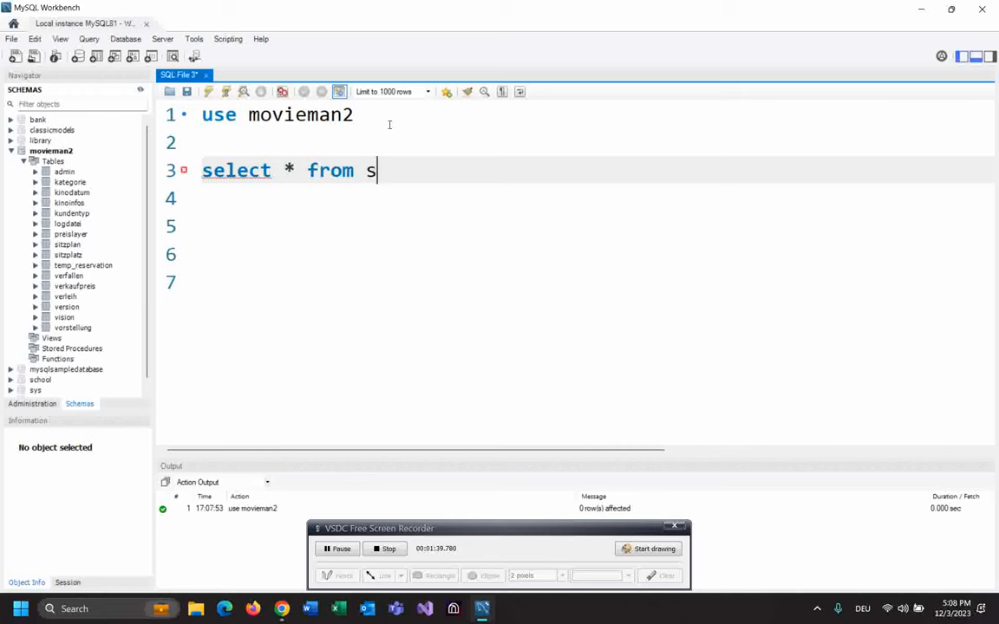
pyautogui.write('itz')
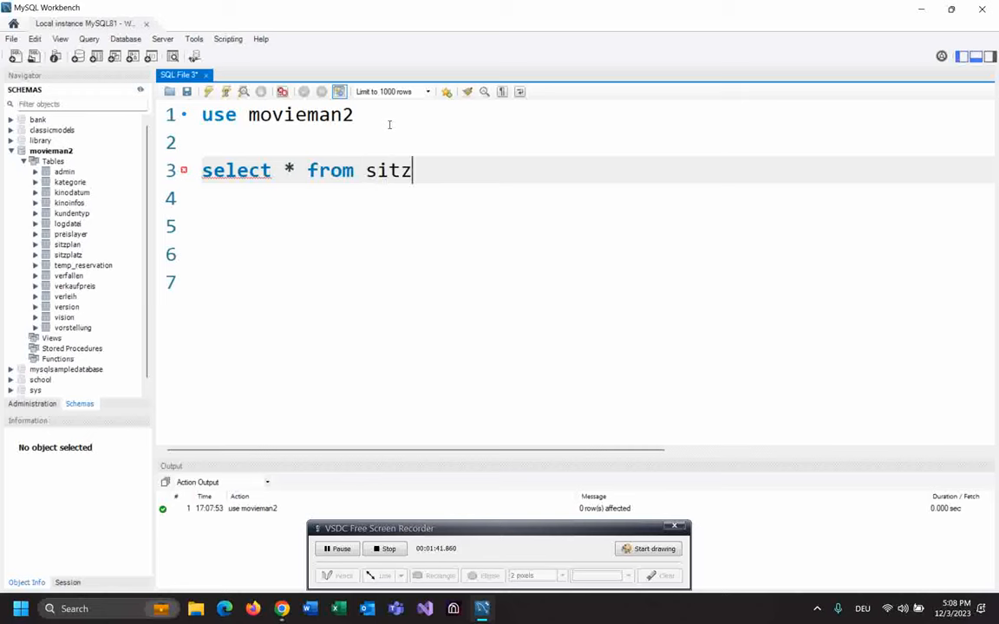
pyautogui.write('pla')
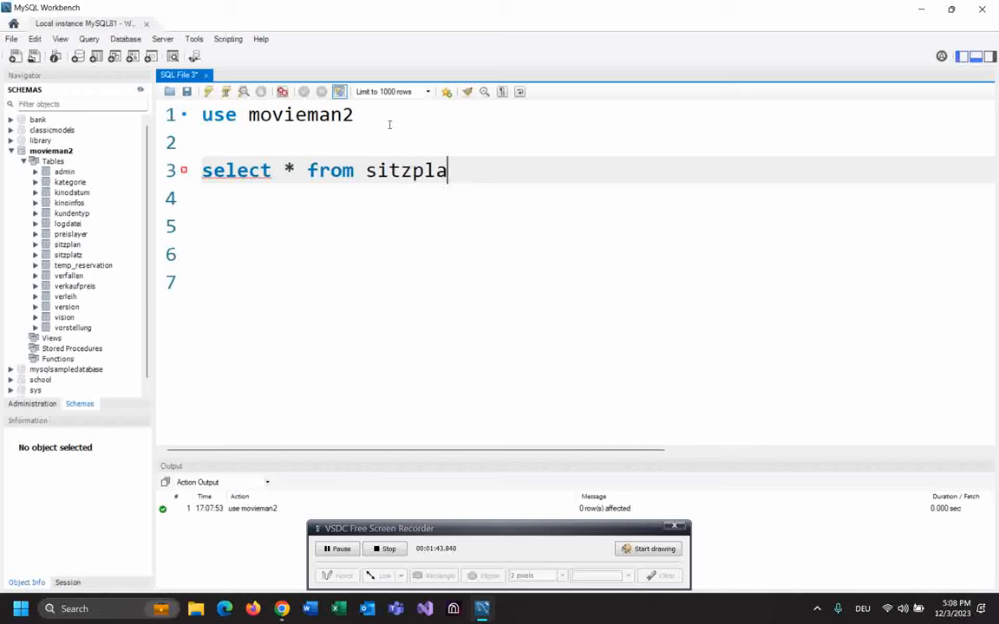
pyautogui.write('n')
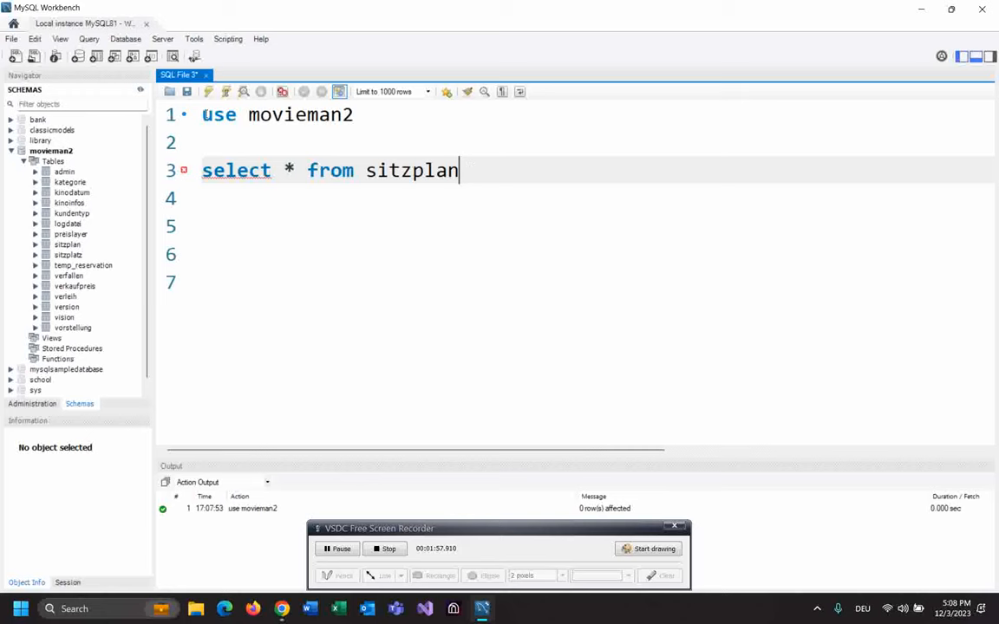
pyautogui.write(';')
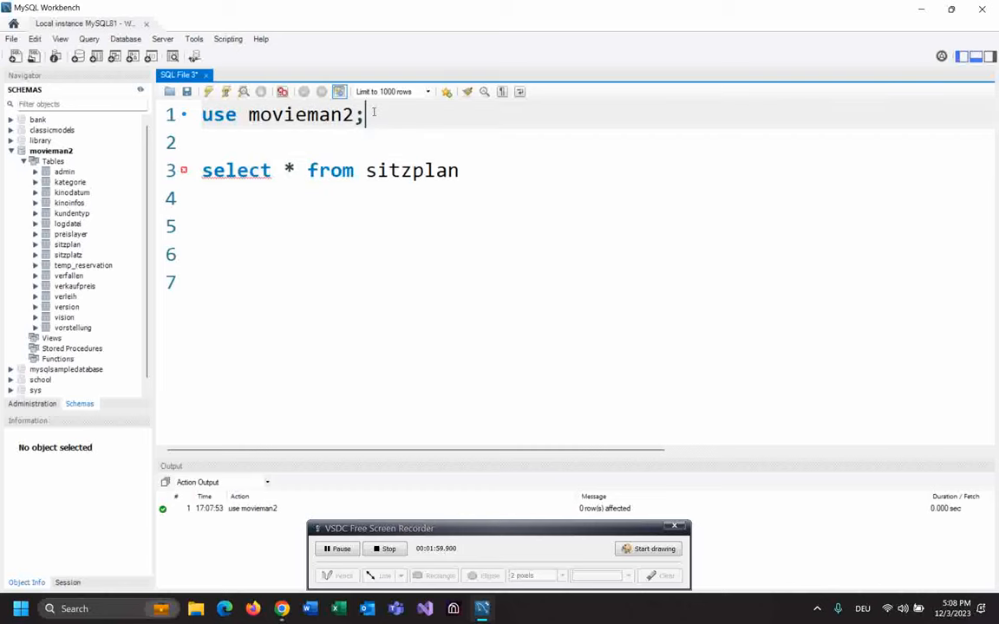
pyautogui.click(208, 90)
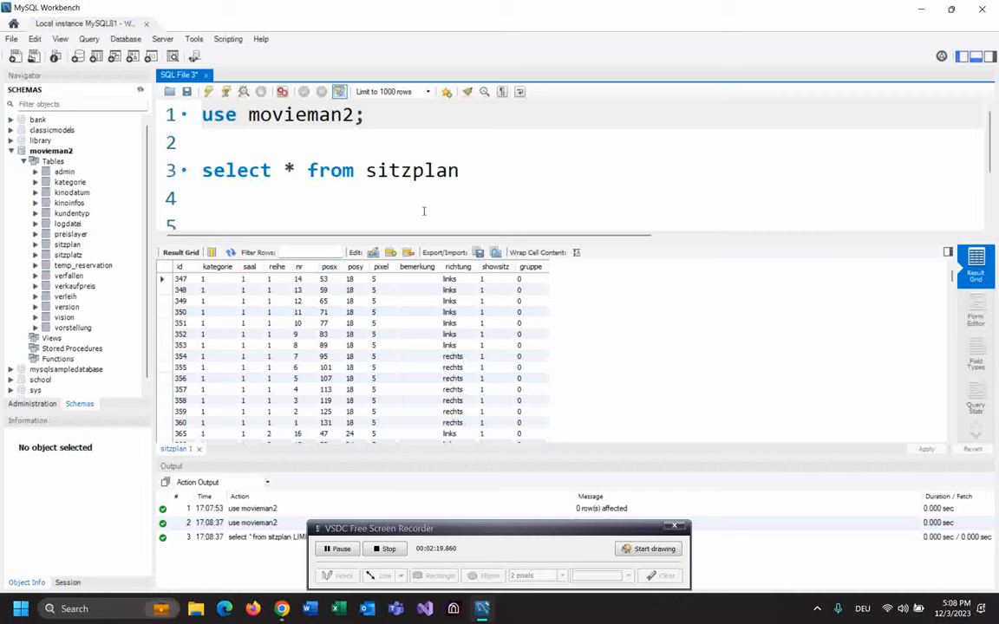
# Run 'select MIN(posx) from sitzplan', returning the minimum value 11.
pyautogui.click(461, 170)
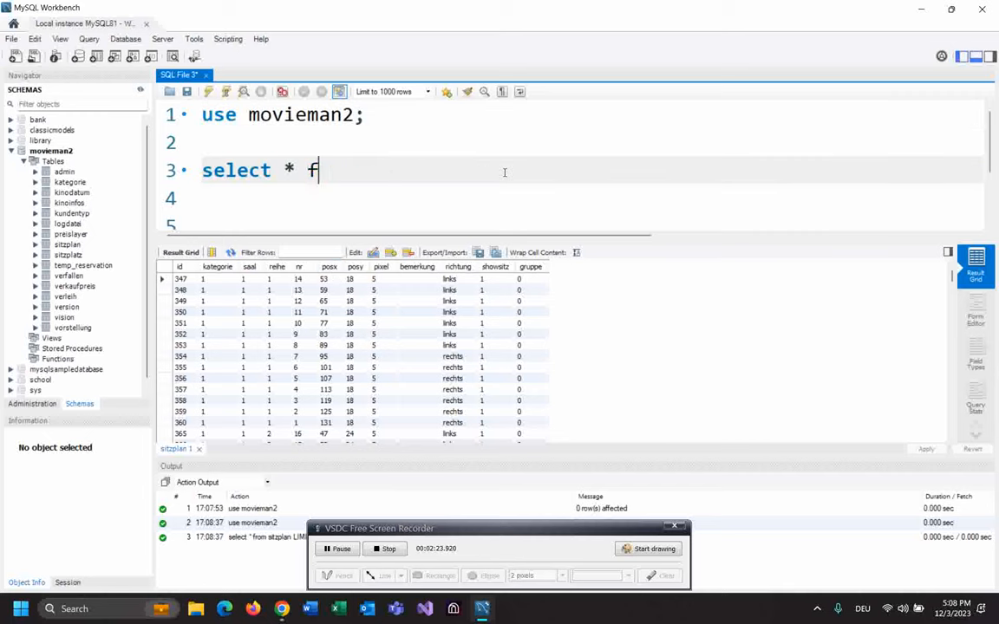
pyautogui.write('po')
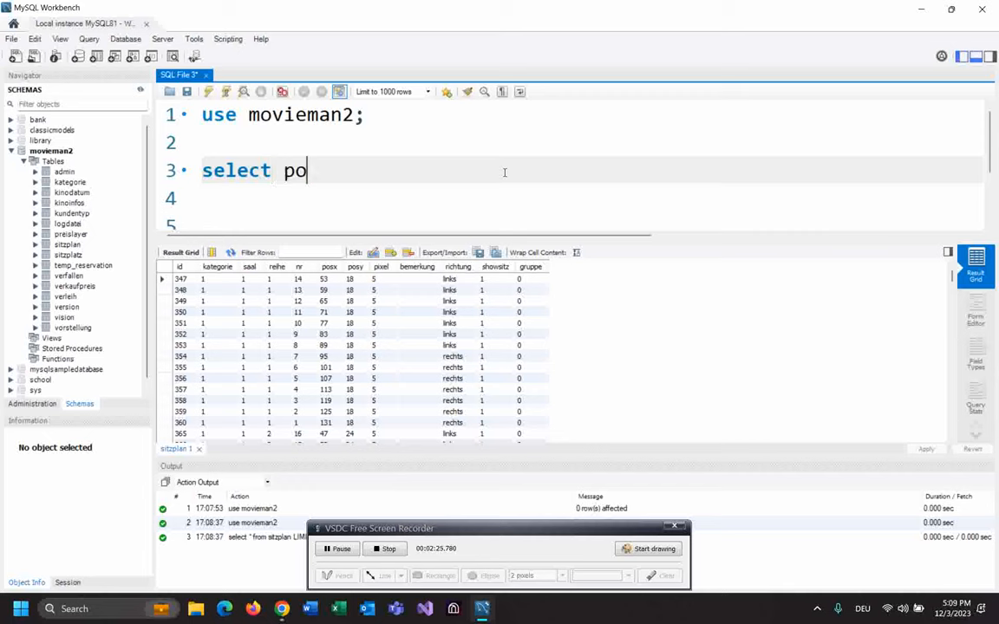
pyautogui.write('sx')
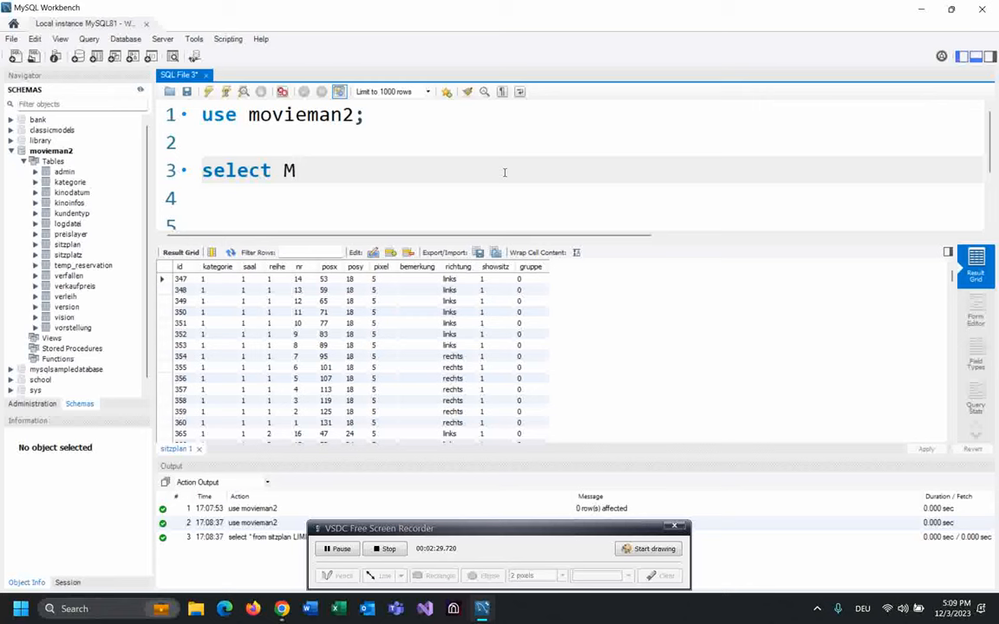
pyautogui.write('IN')
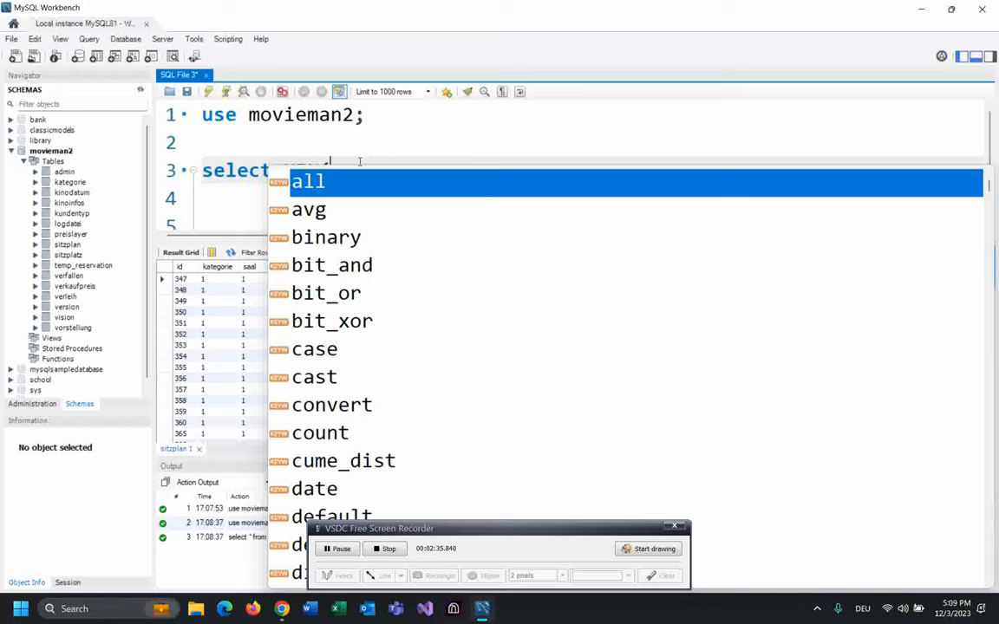
pyautogui.write('MIN(')
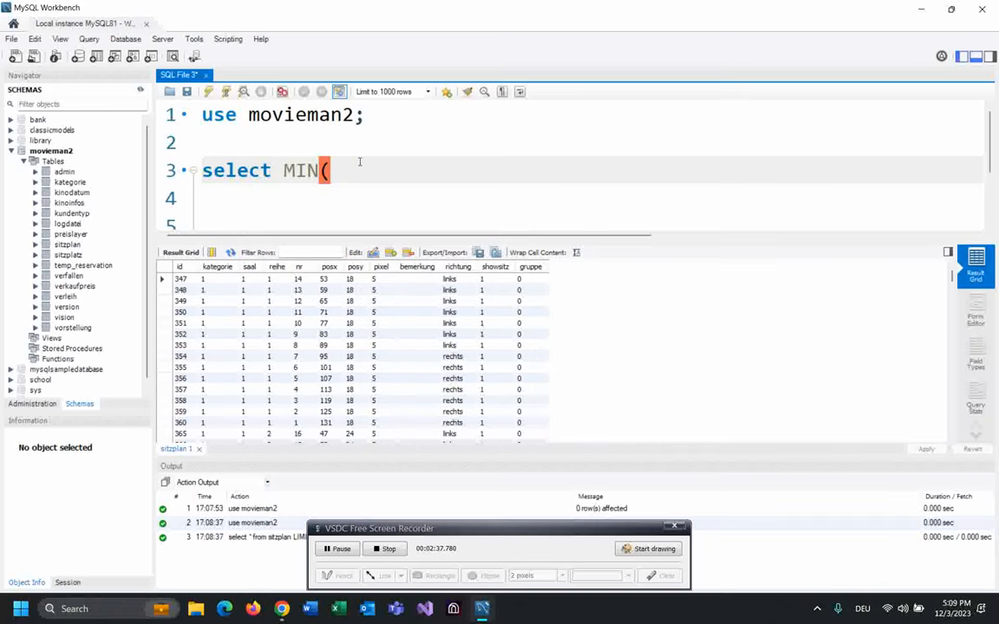
pyautogui.write('pos')
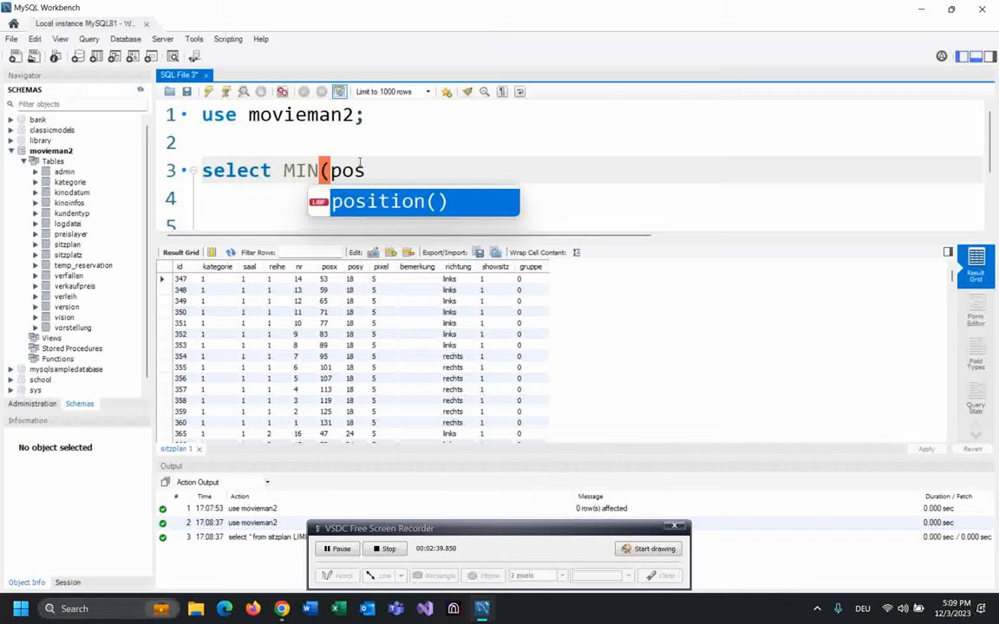
pyautogui.write('x)')
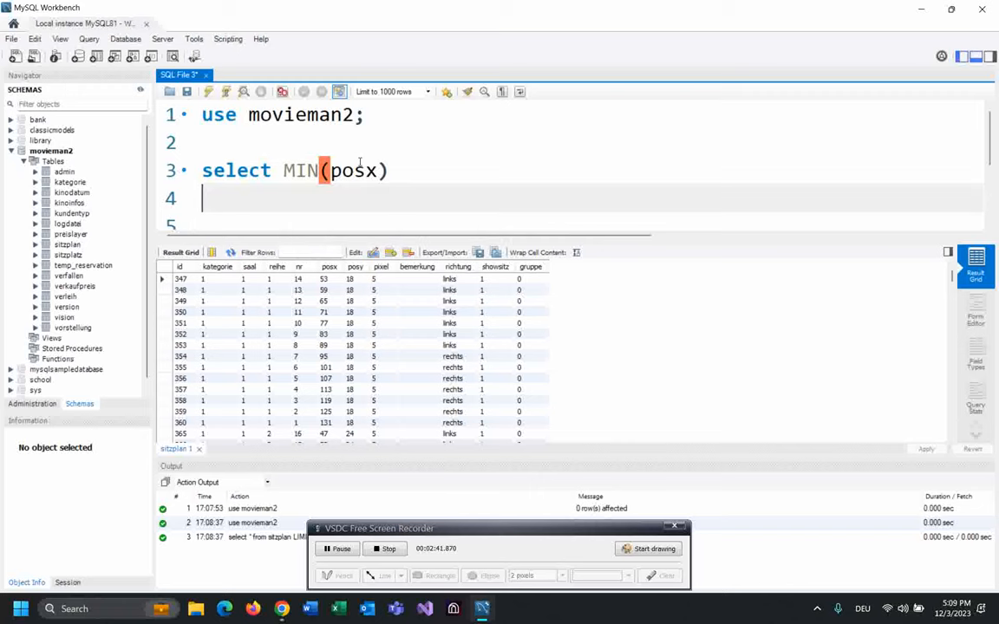
pyautogui.write('fro')
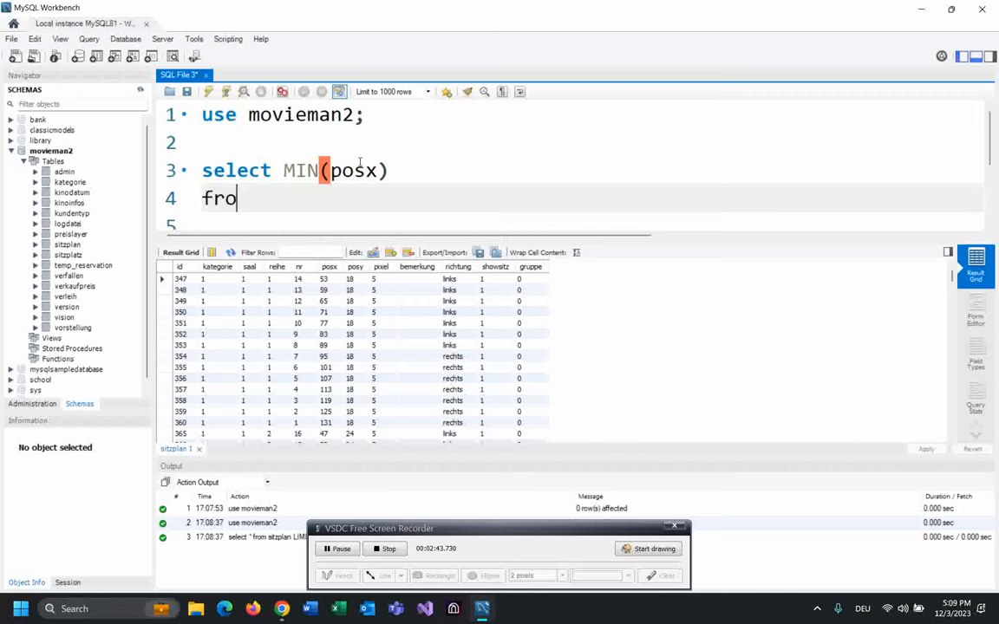
pyautogui.write('m')
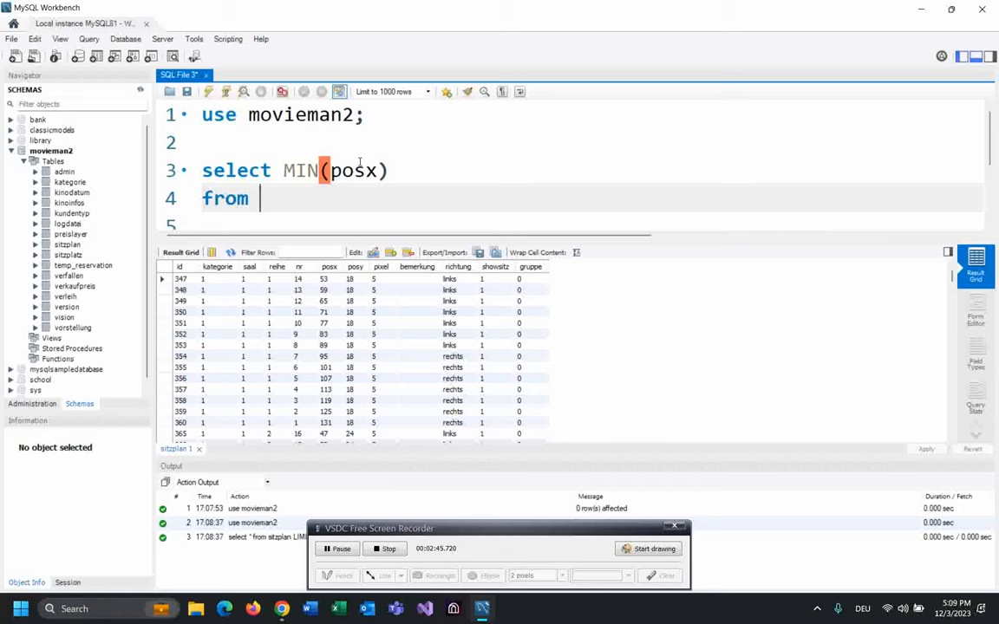
pyautogui.write('sitzplan')
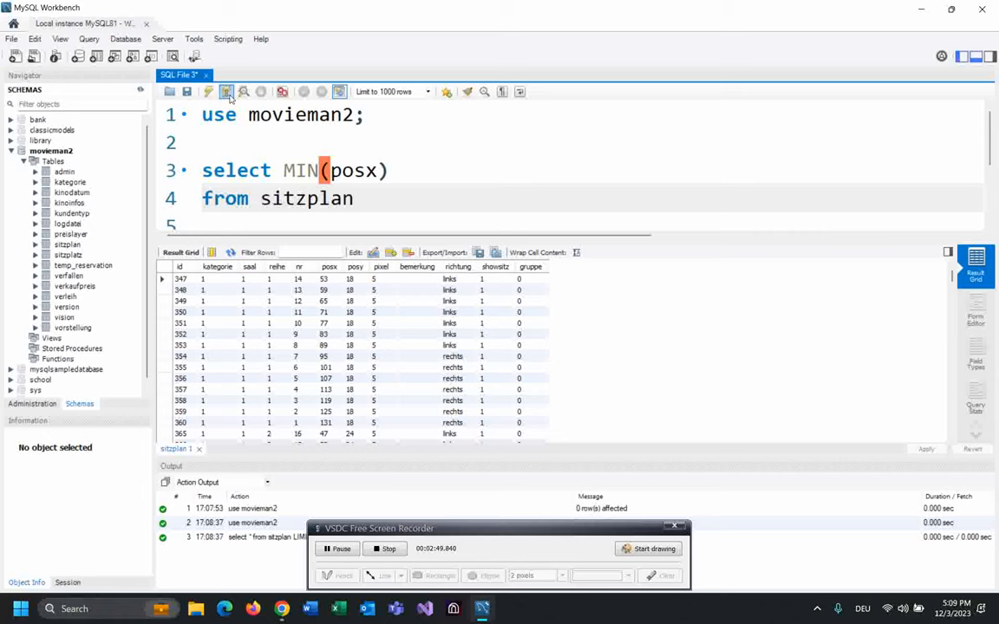
pyautogui.click(226, 92)
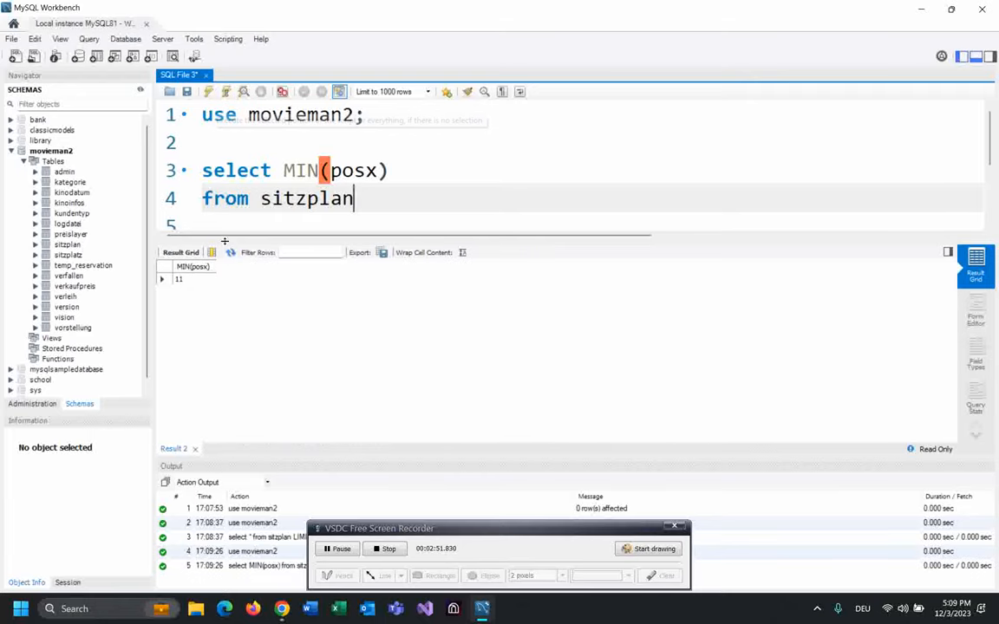
pyautogui.click(179, 278)
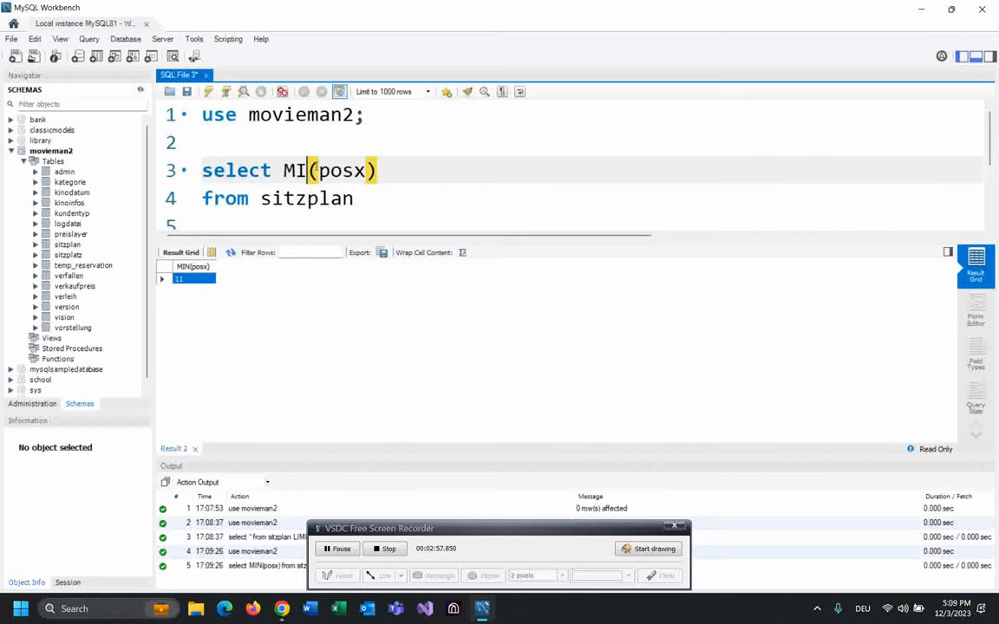
# Change MIN to MAX so the query returns 173, then write 'subscribe' below it.
pyautogui.write('AX')
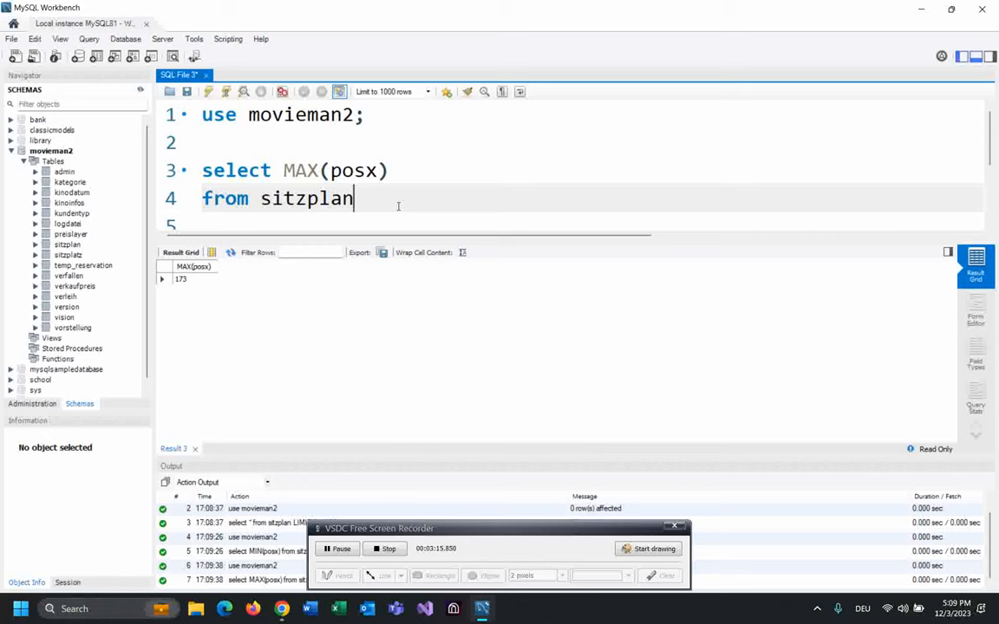
pyautogui.write('sub')
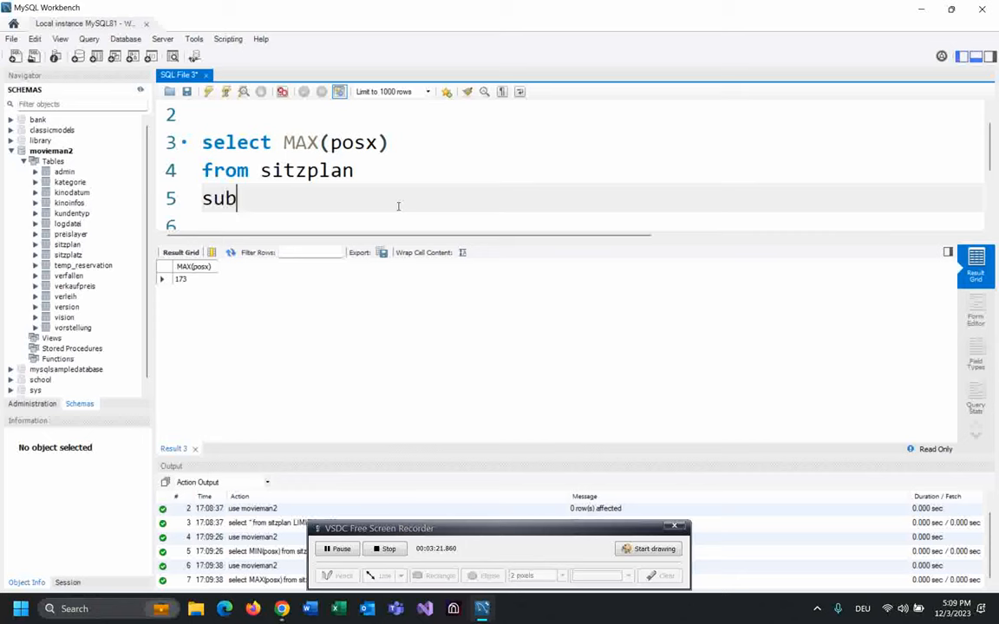
pyautogui.write('scrib')
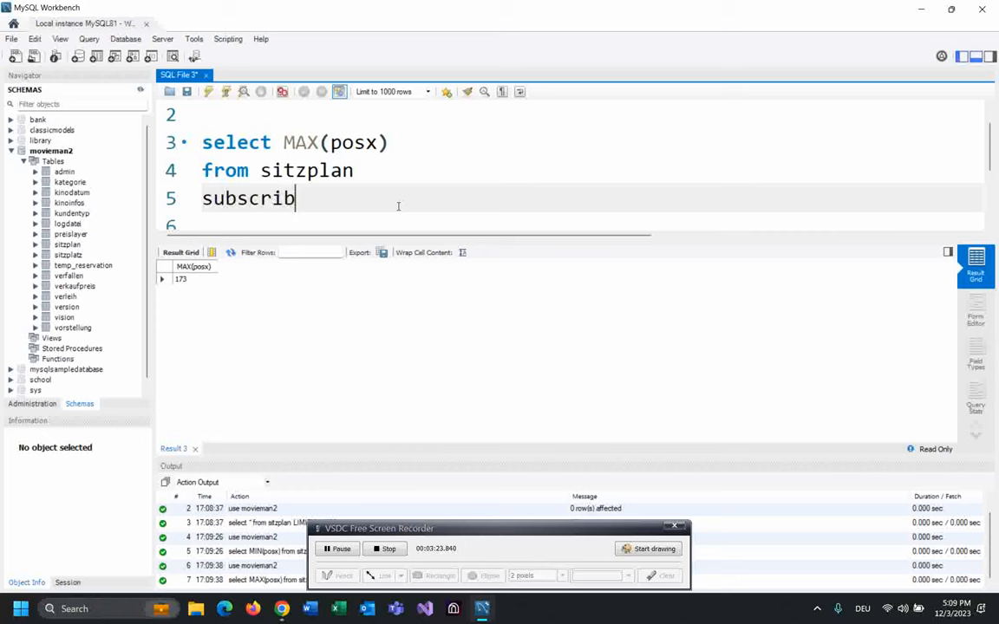
pyautogui.write('e')
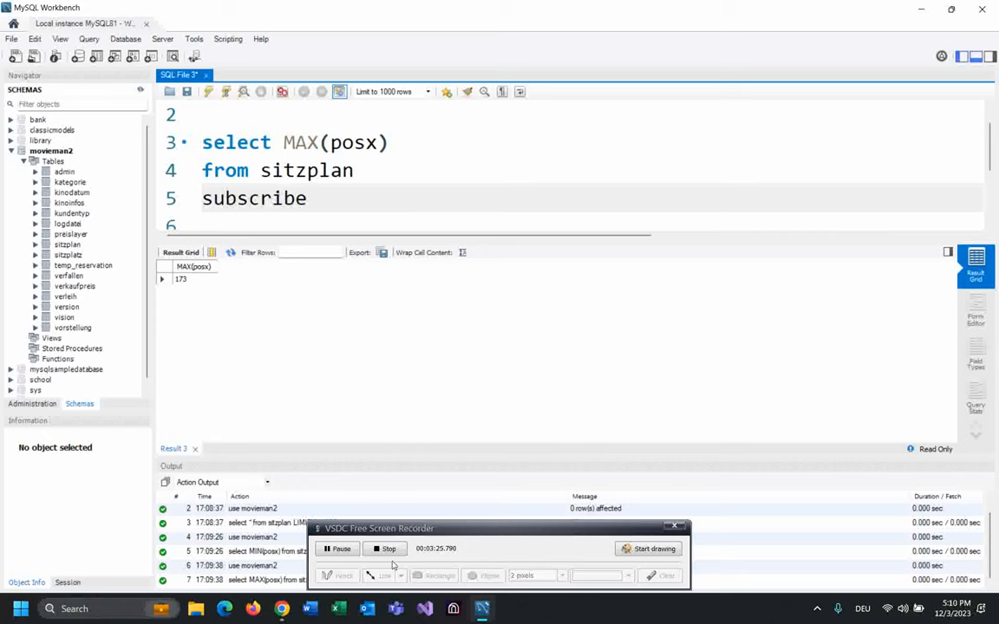